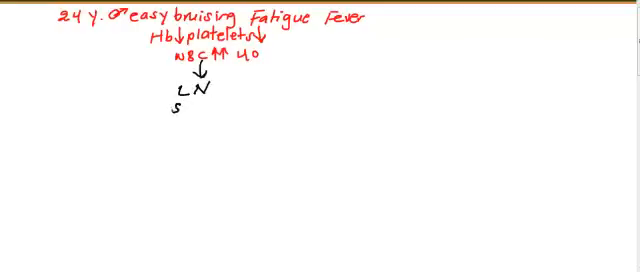
Write 'splenomegaly' and box it, with a left arrow to a circled plus.
type("plenomegal")
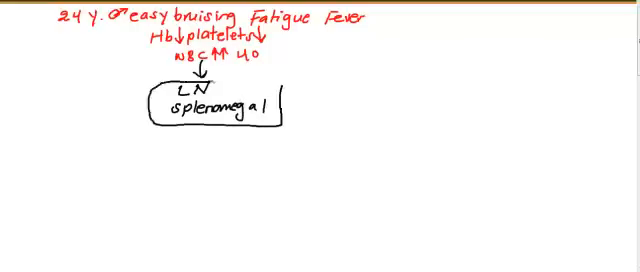
type("y")
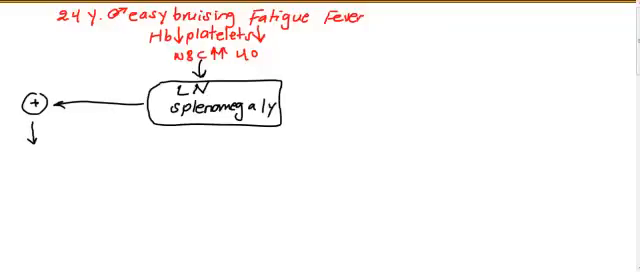
Draw an arrow to a circled minus and a boxed 'Blood Film' below.
left_click_drag(290, 100, 320, 97)
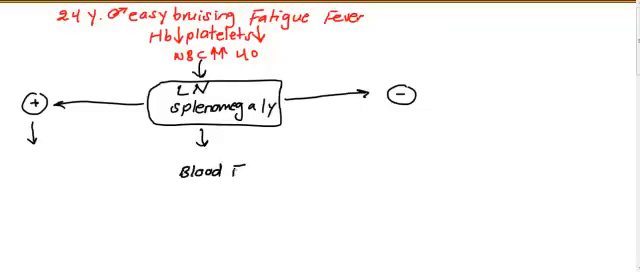
type("Film")
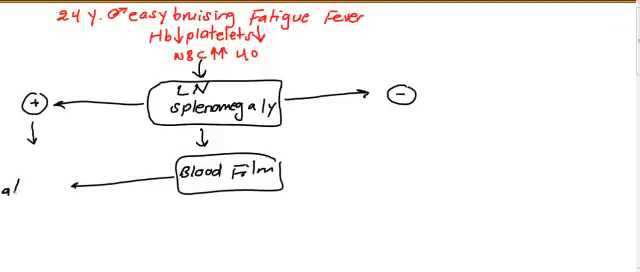
Write 'atypical Lymphocytes' leading to red-circled 'EBV', then start a right arrow.
type("atypic.")
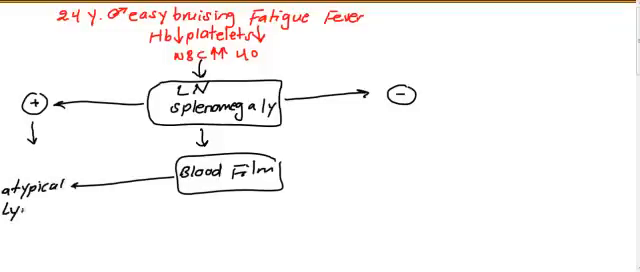
type("Lympho")
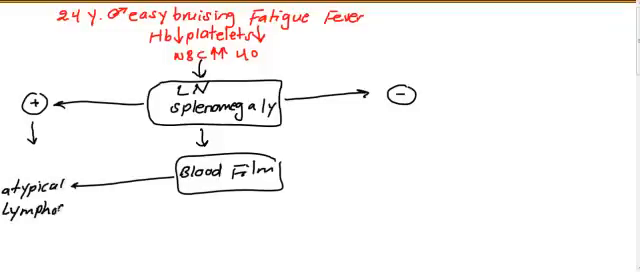
type("ytes")
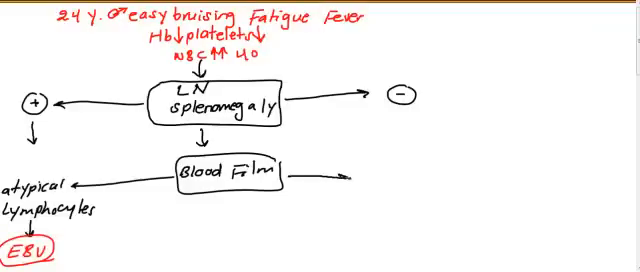
Write 'Blast 20%', arrow down to an underlined red 'Acute leukemia'.
type("Bla")
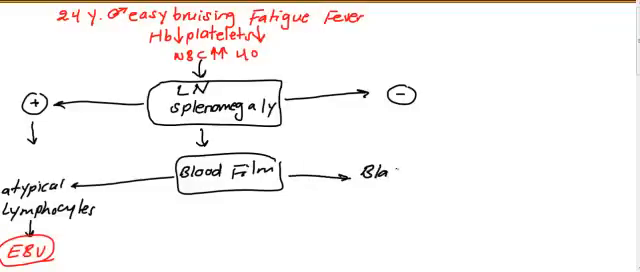
type("Blast 20%.")
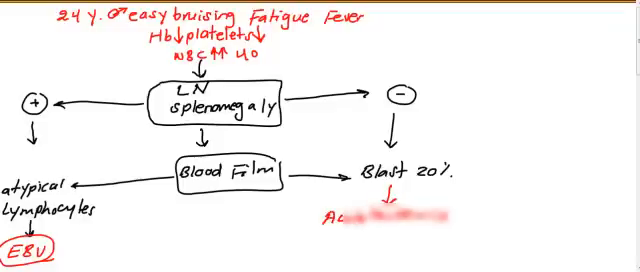
type("Acute leukemia")
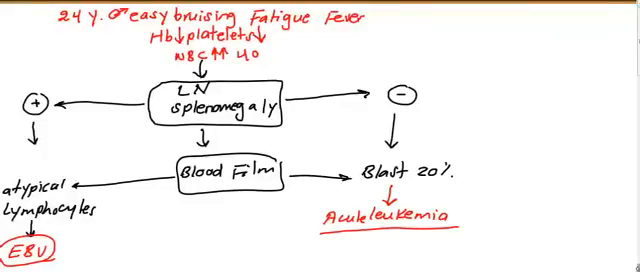
Scroll down to branch Acute leukemia into AML, APL, M3, boxed DIC and PT/PTT.
scroll("down", 3)
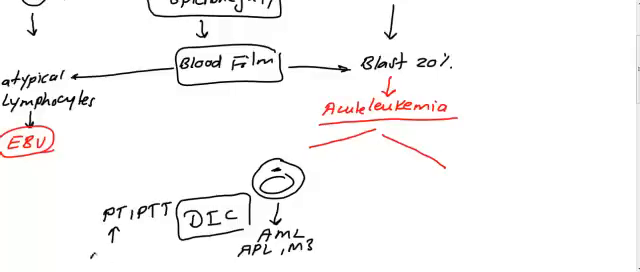
Note 'Bleeding/Vsites', circle Acute leukemia, link EBV, and number splenomegaly '1'.
type("Bleeding/Vsites")
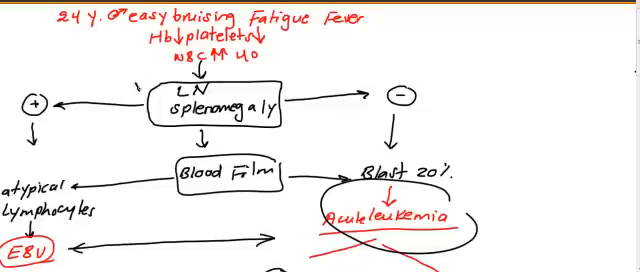
left_click(152, 89)
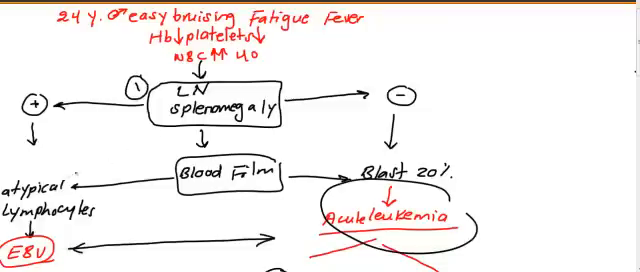